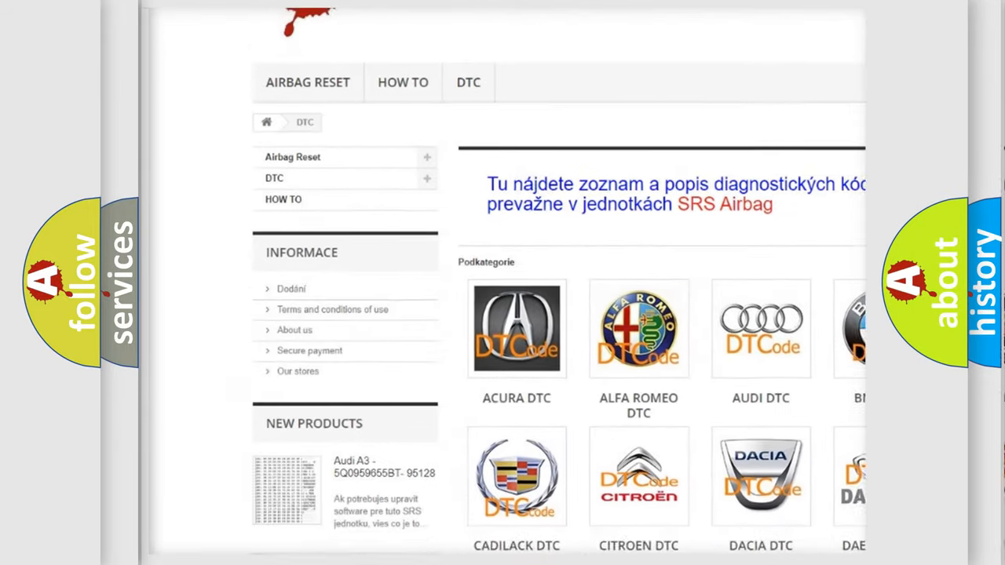
scroll("down", 3)
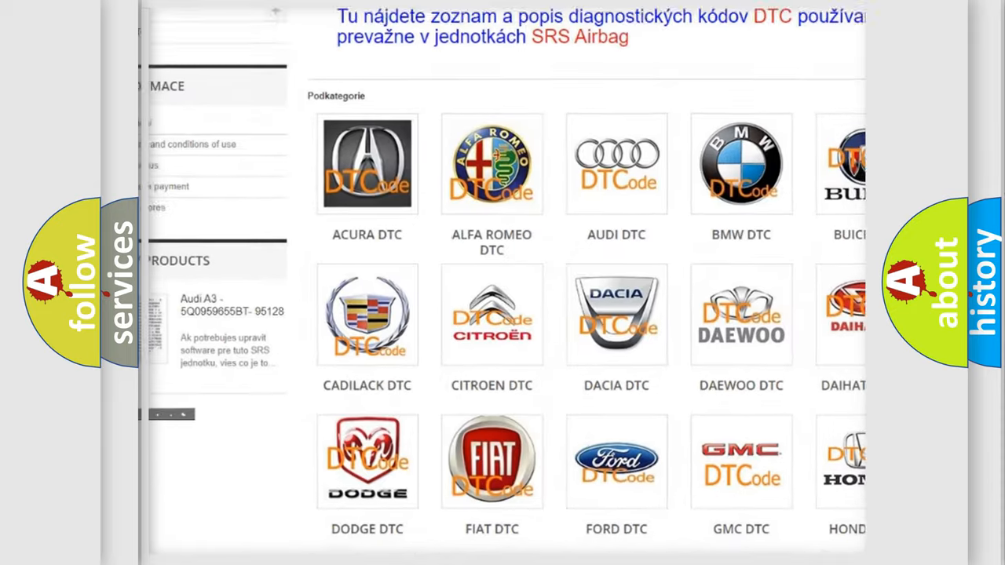
scroll("down", 3)
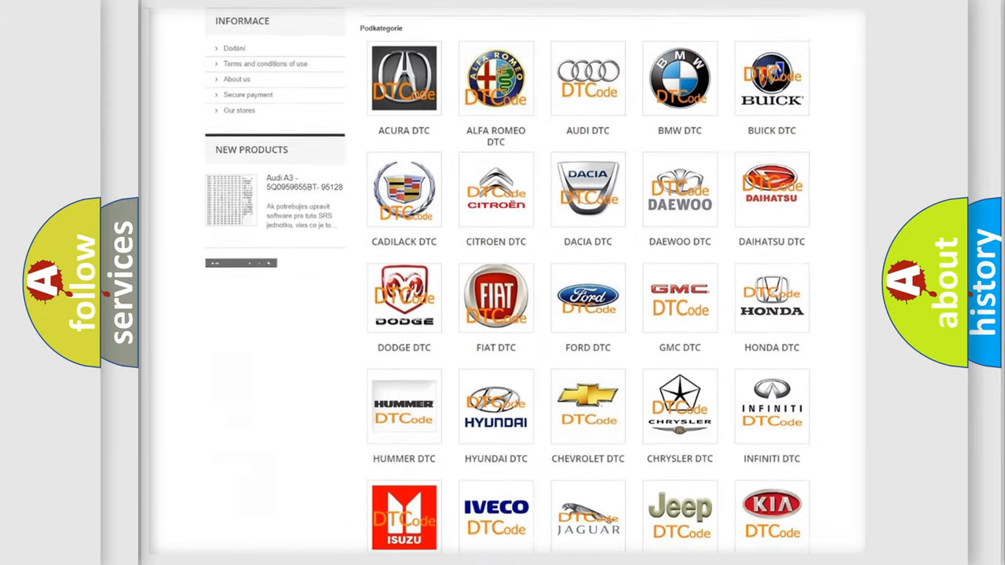
scroll("down", 3)
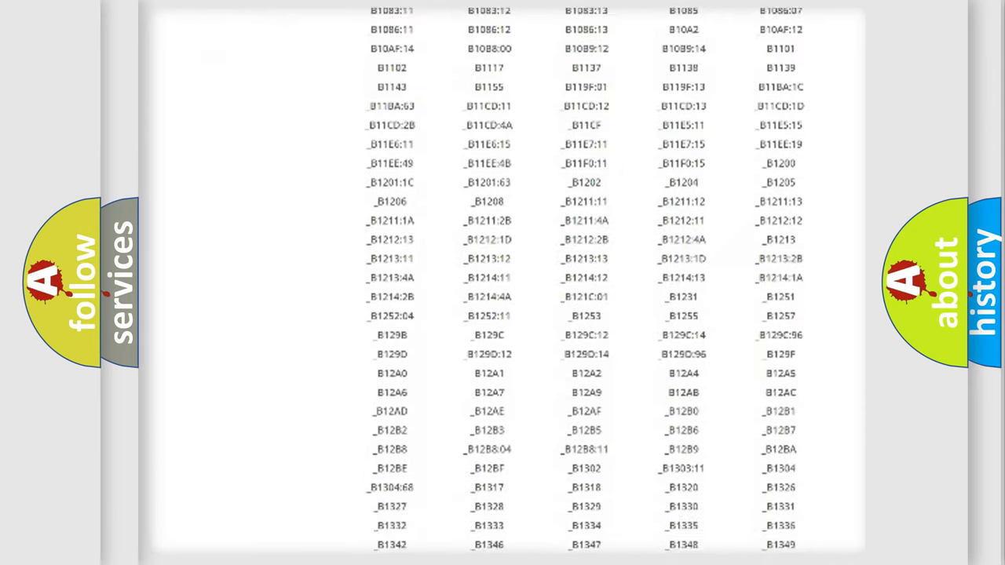
scroll("down", 3)
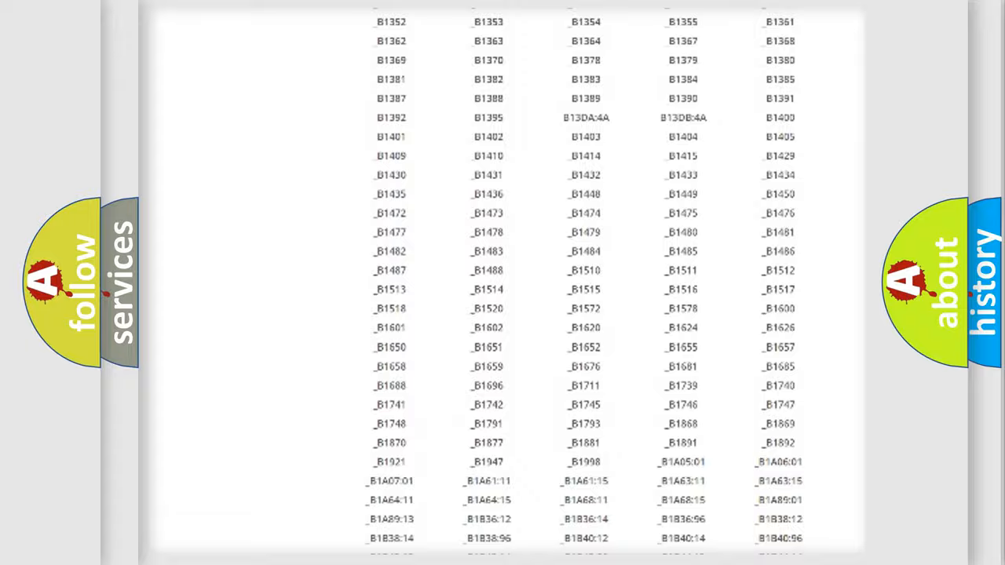